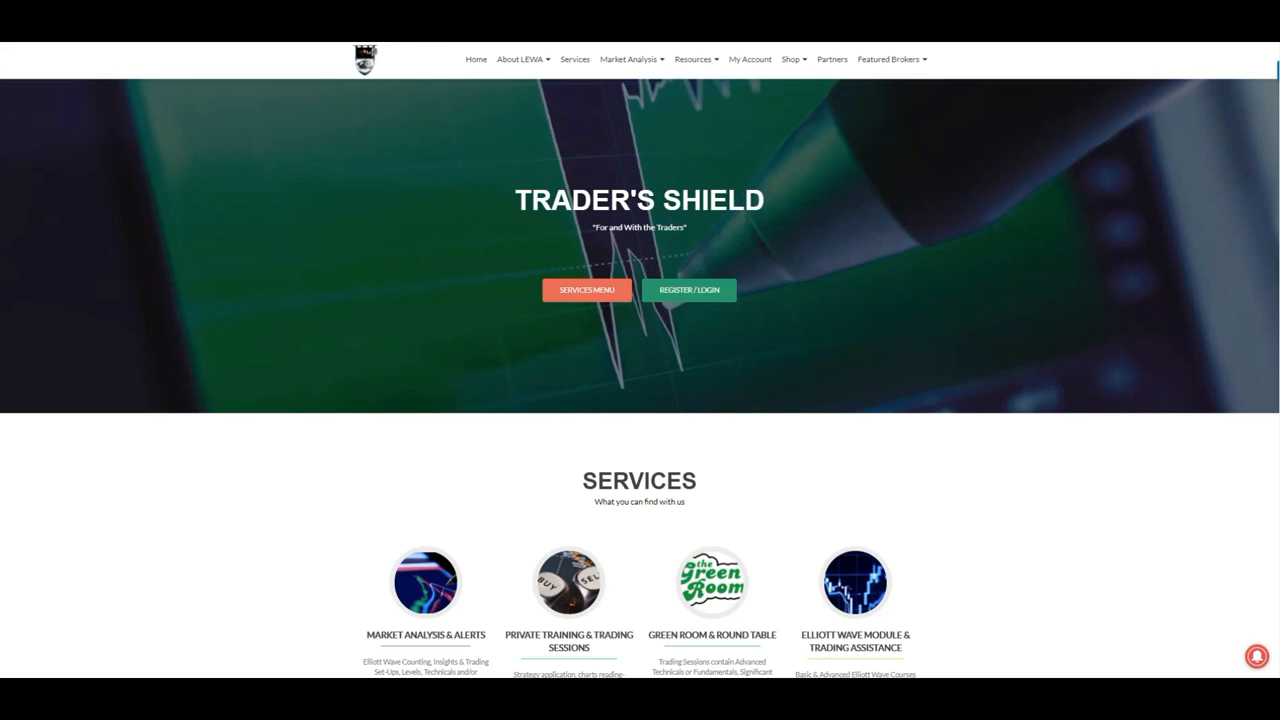
{"action": "scroll", "scroll_direction": "down", "scroll_amount": 3}
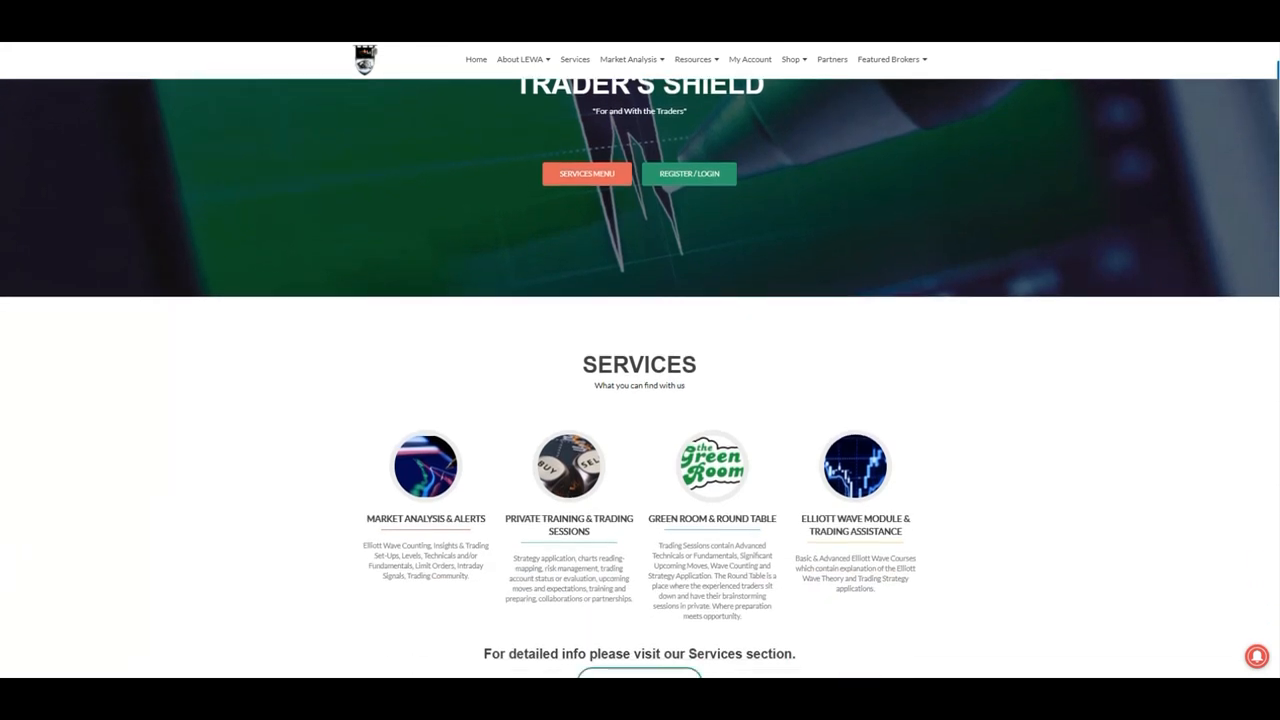
{"action": "scroll", "scroll_direction": "down", "scroll_amount": 3}
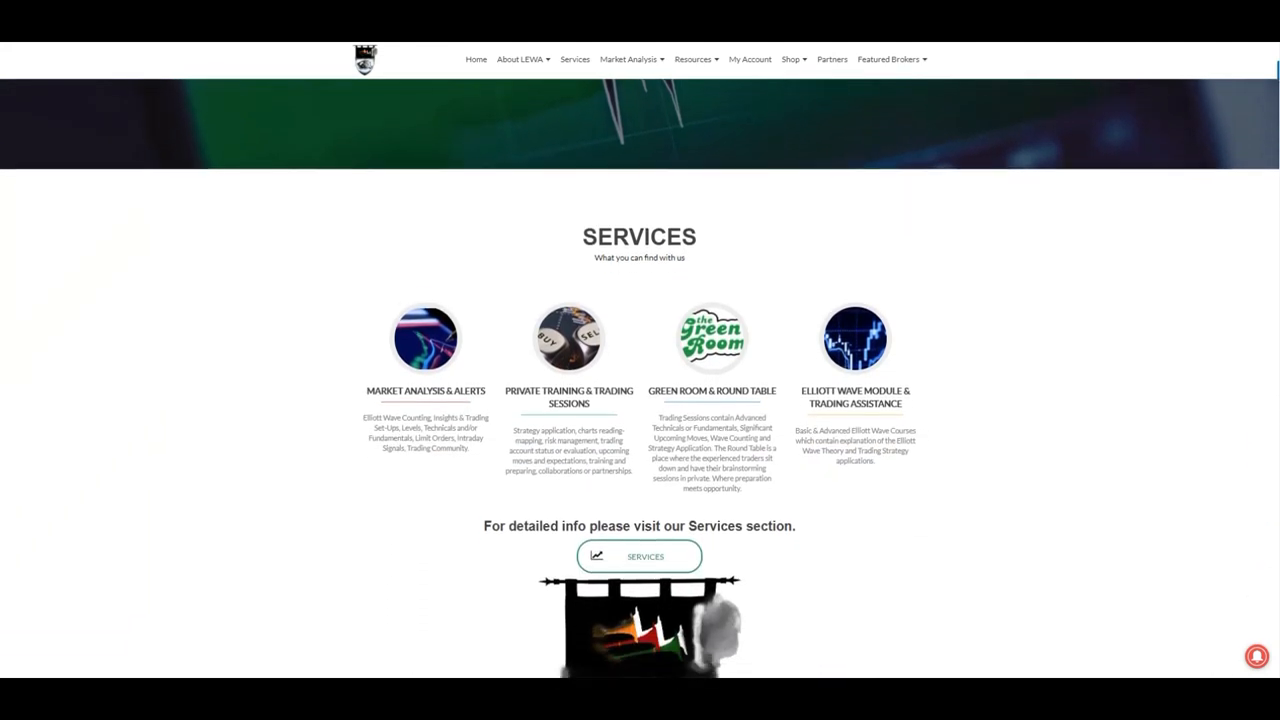
{"action": "scroll", "scroll_direction": "down", "scroll_amount": 3}
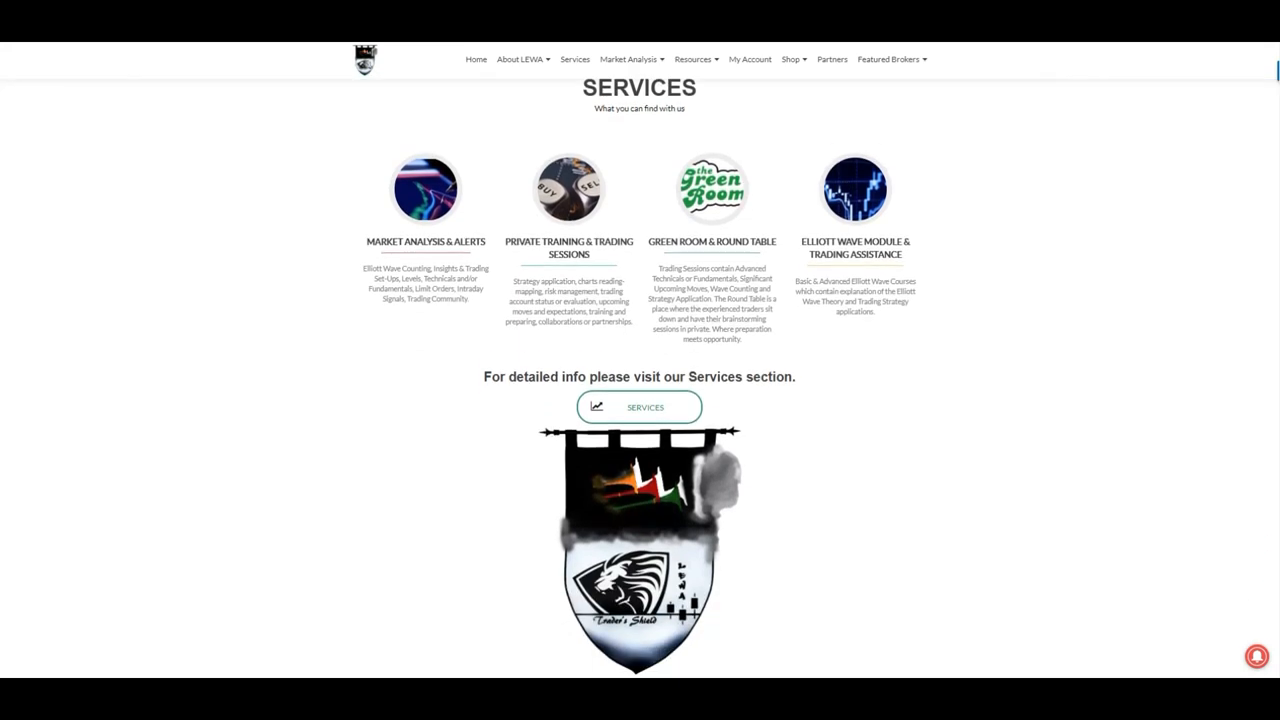
{"action": "scroll", "scroll_direction": "down", "scroll_amount": 3}
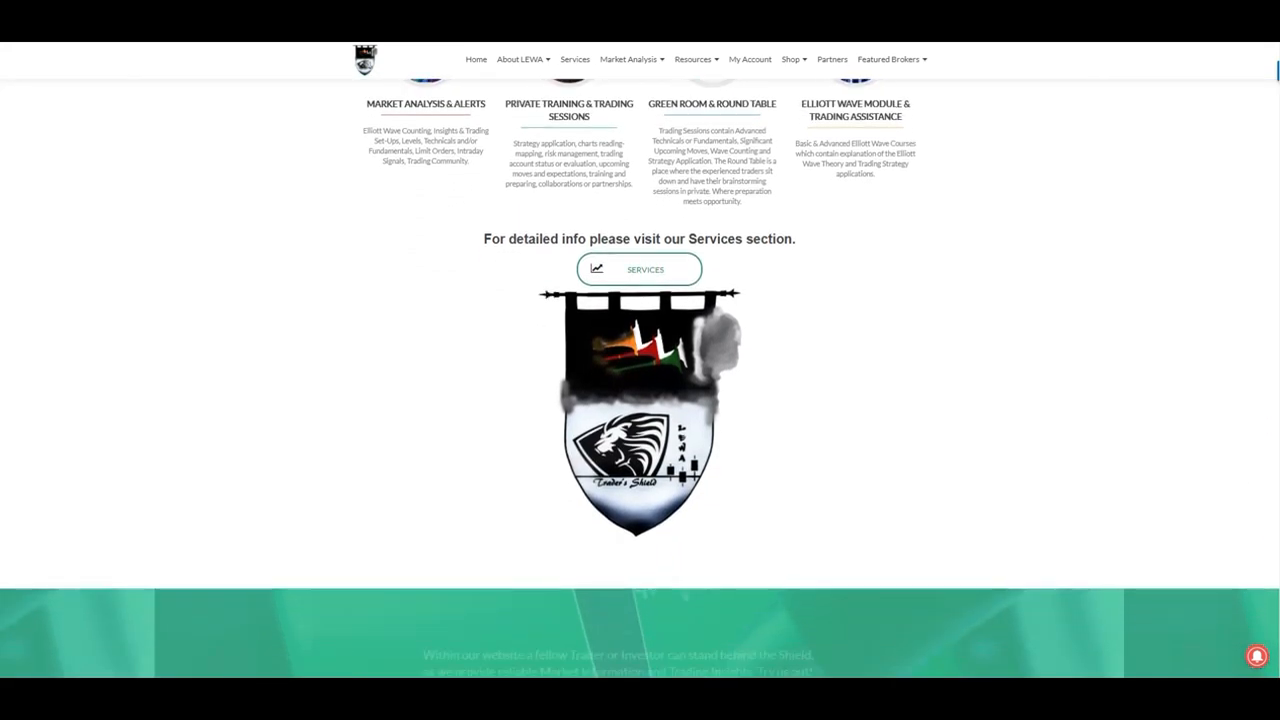
{"action": "scroll", "scroll_direction": "down", "scroll_amount": 3}
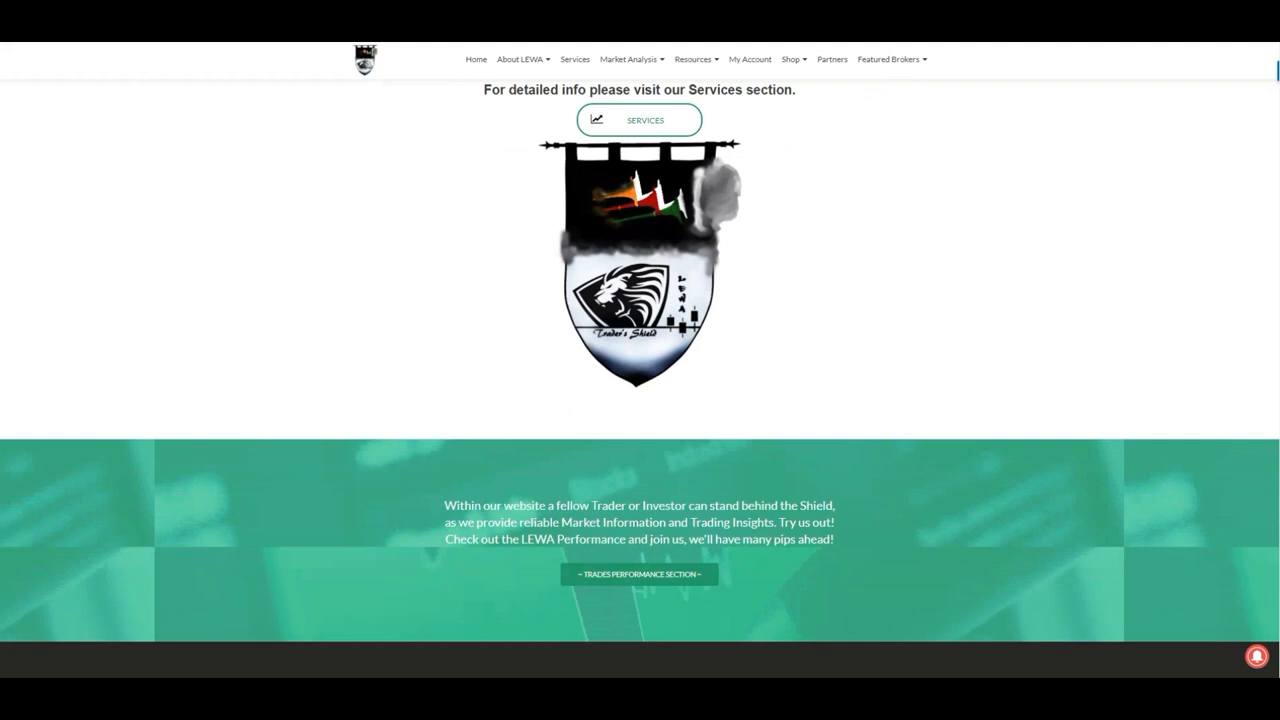
{"action": "scroll", "scroll_direction": "down", "scroll_amount": 3}
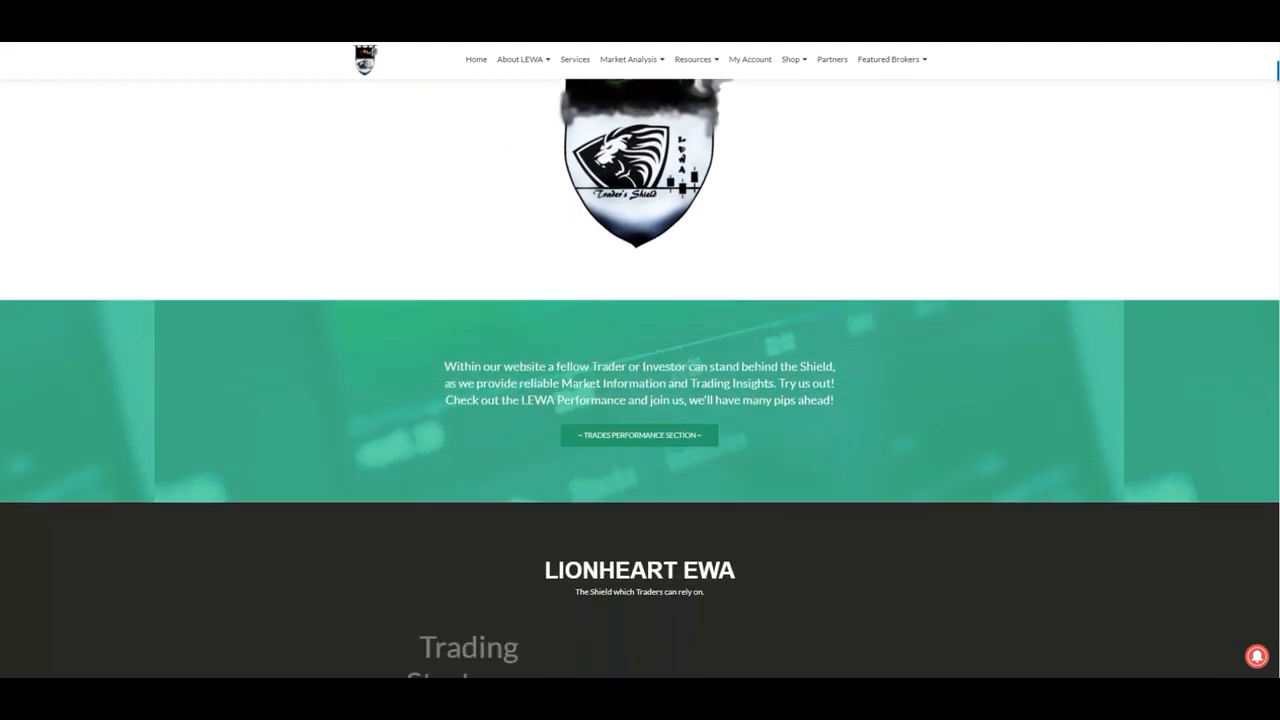
{"action": "scroll", "scroll_direction": "down", "scroll_amount": 3}
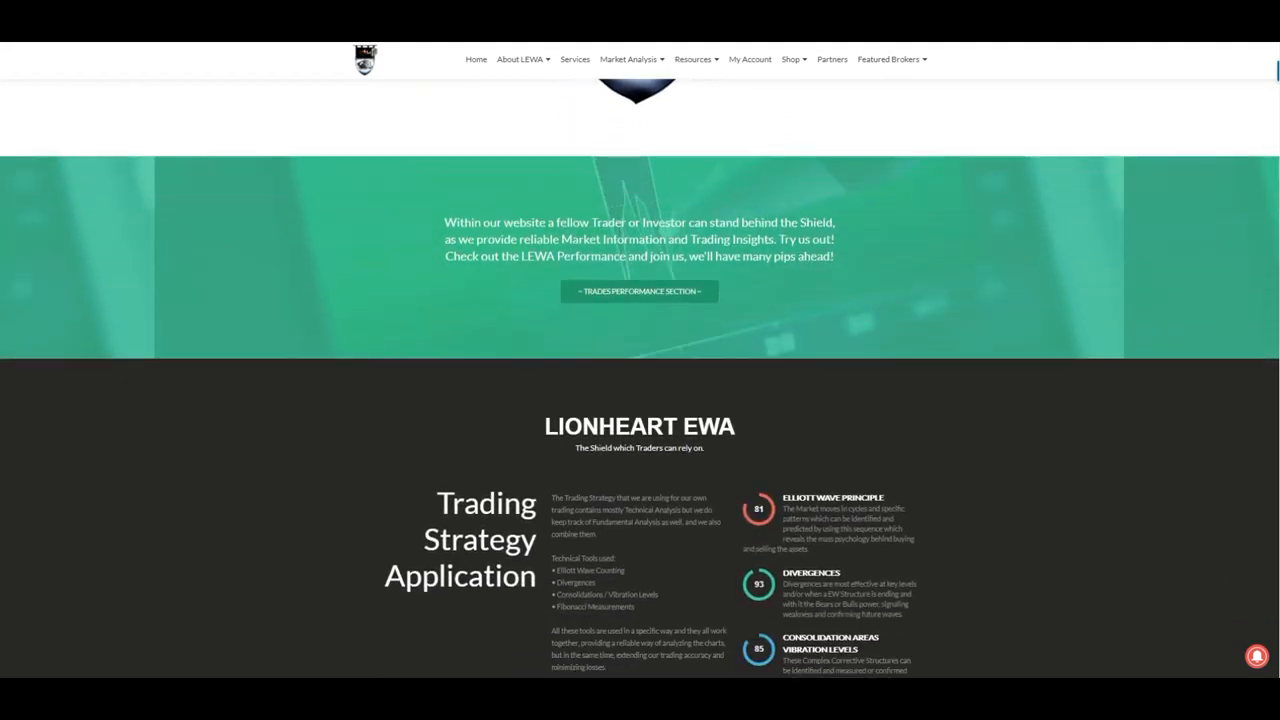
{"action": "scroll", "scroll_direction": "down", "scroll_amount": 3}
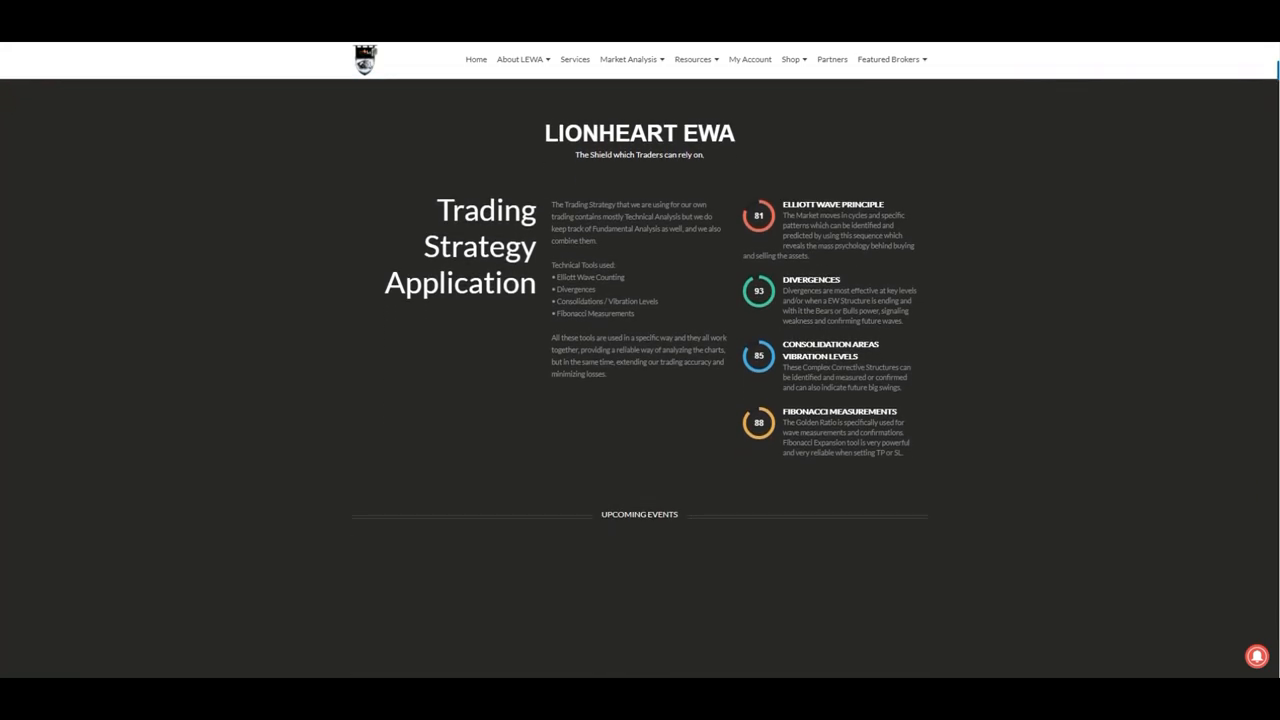
{"action": "scroll", "scroll_direction": "down", "scroll_amount": 3}
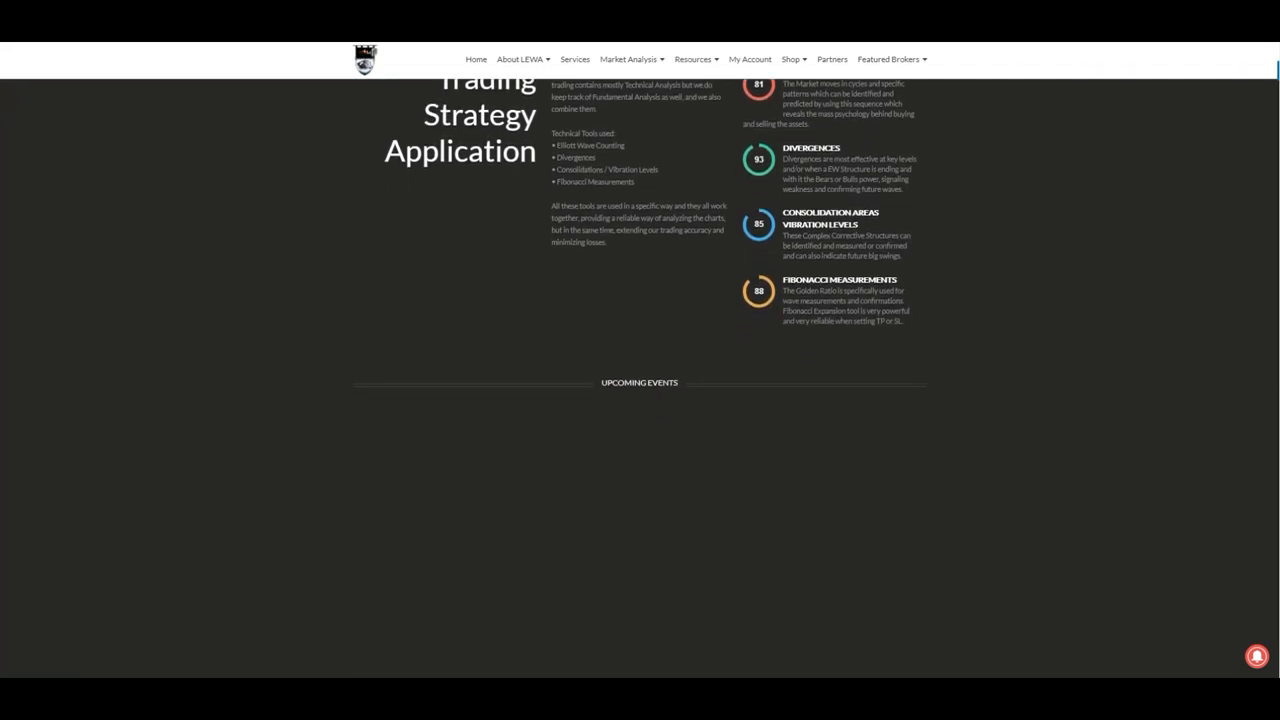
{"action": "scroll", "scroll_direction": "down", "scroll_amount": 3}
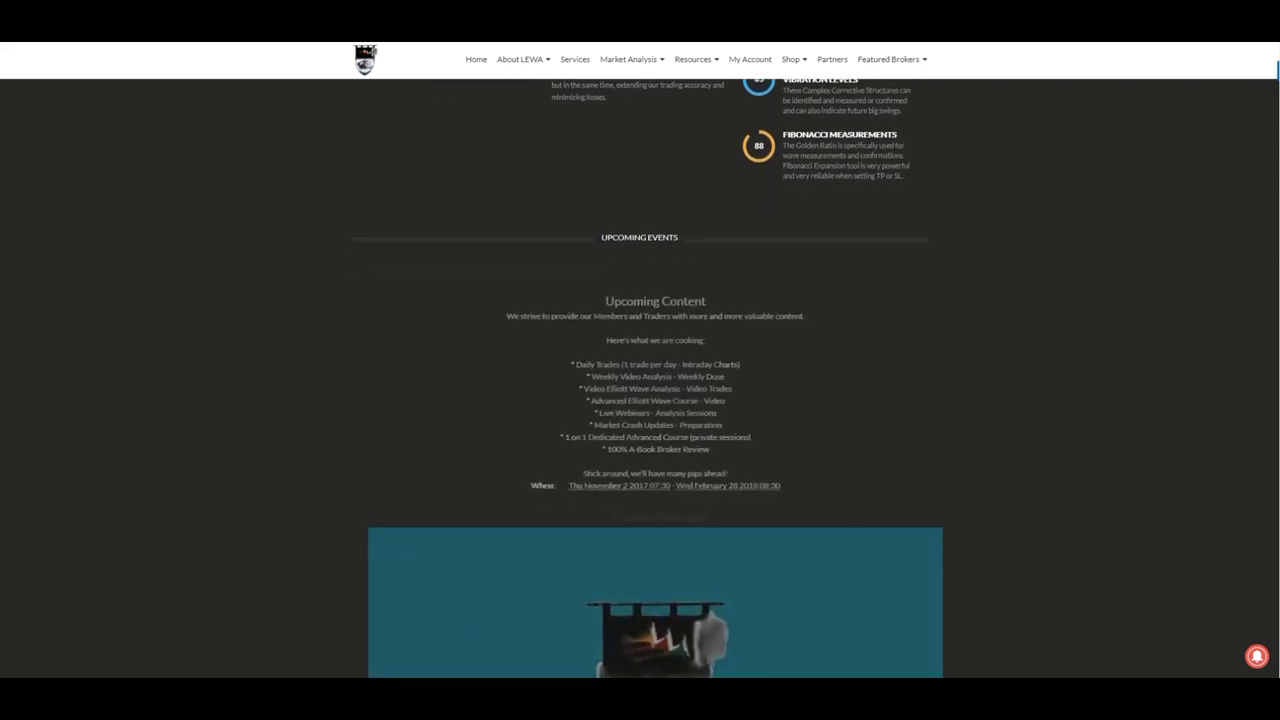
{"action": "scroll", "scroll_direction": "down", "scroll_amount": 3}
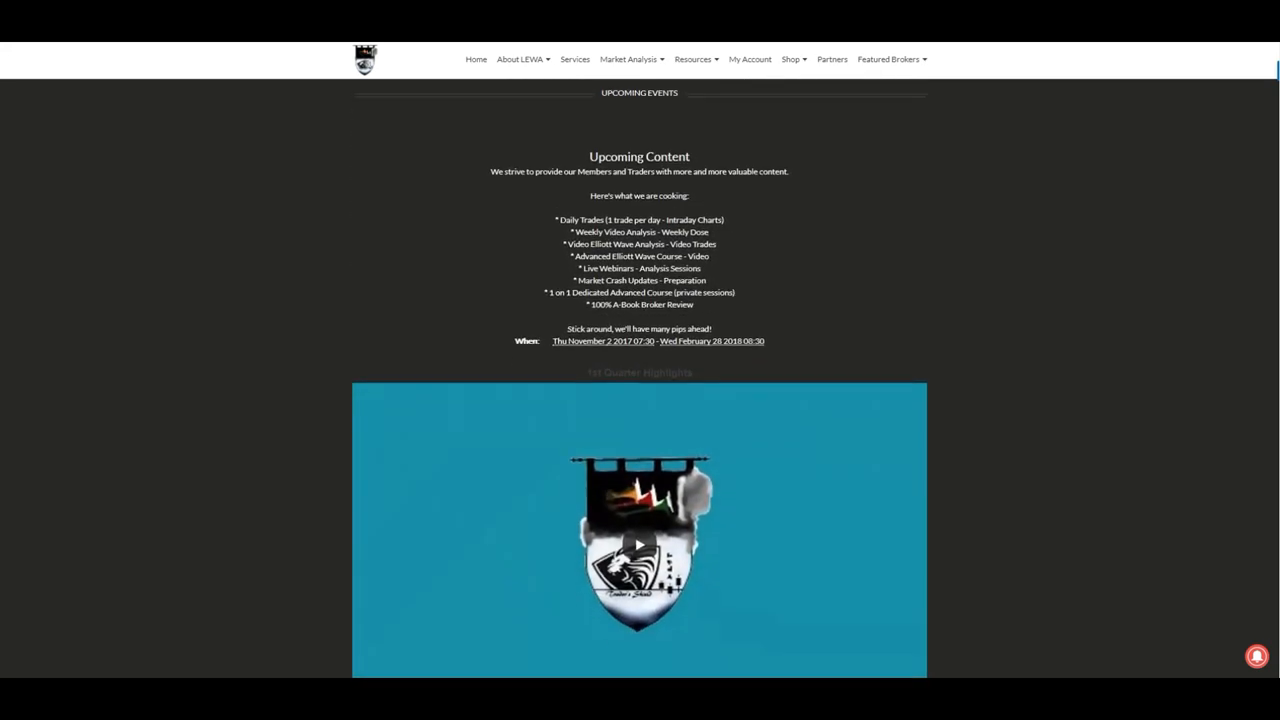
{"action": "scroll", "scroll_direction": "down", "scroll_amount": 3}
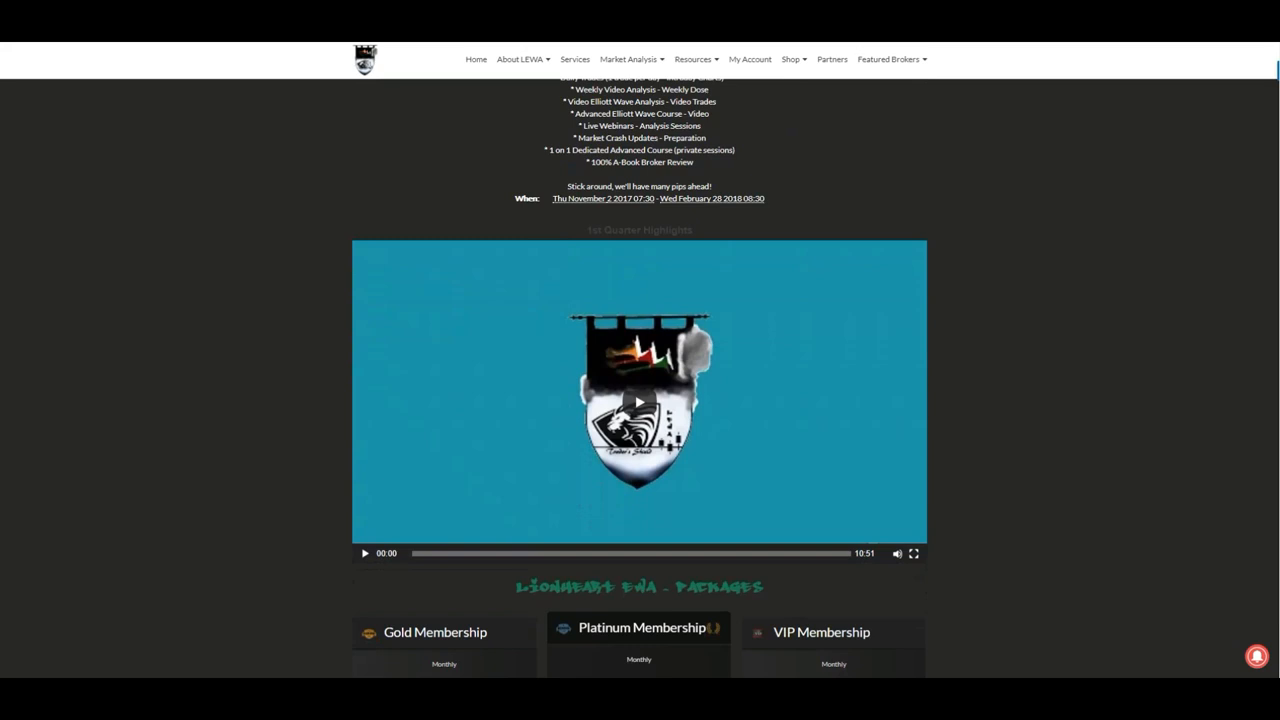
{"action": "scroll", "scroll_direction": "down", "scroll_amount": 3}
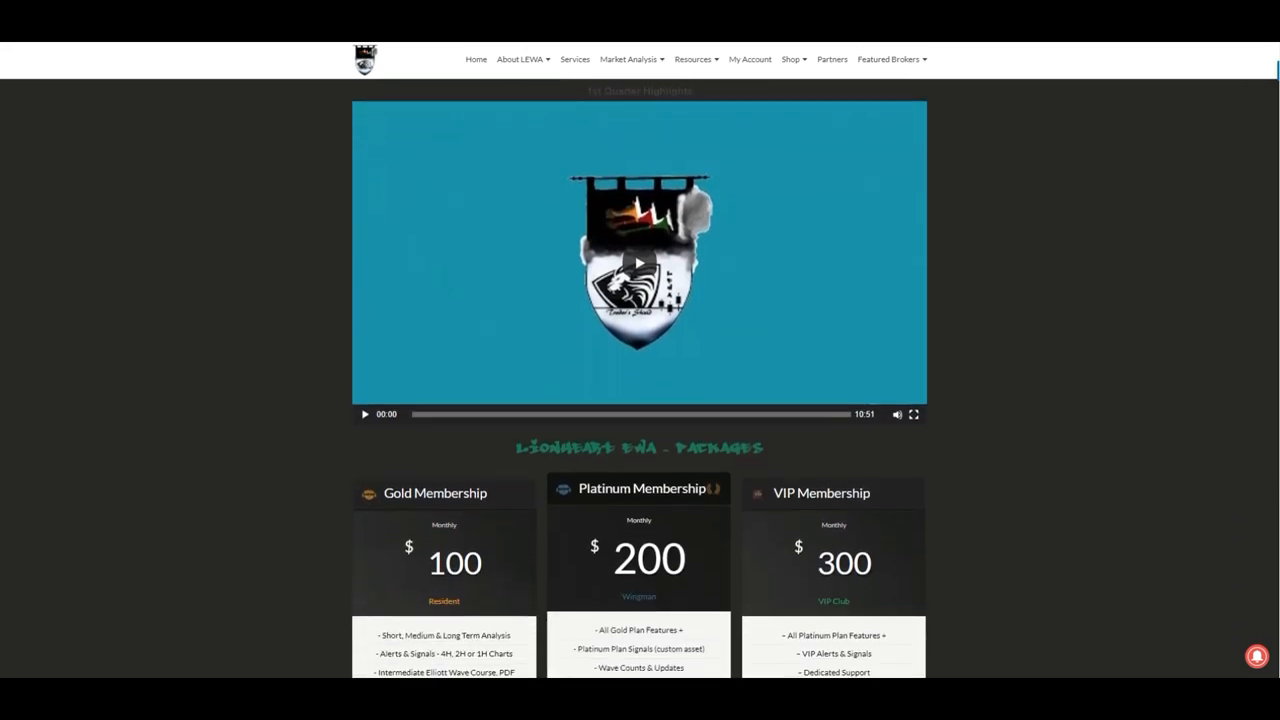
{"action": "scroll", "scroll_direction": "down", "scroll_amount": 3}
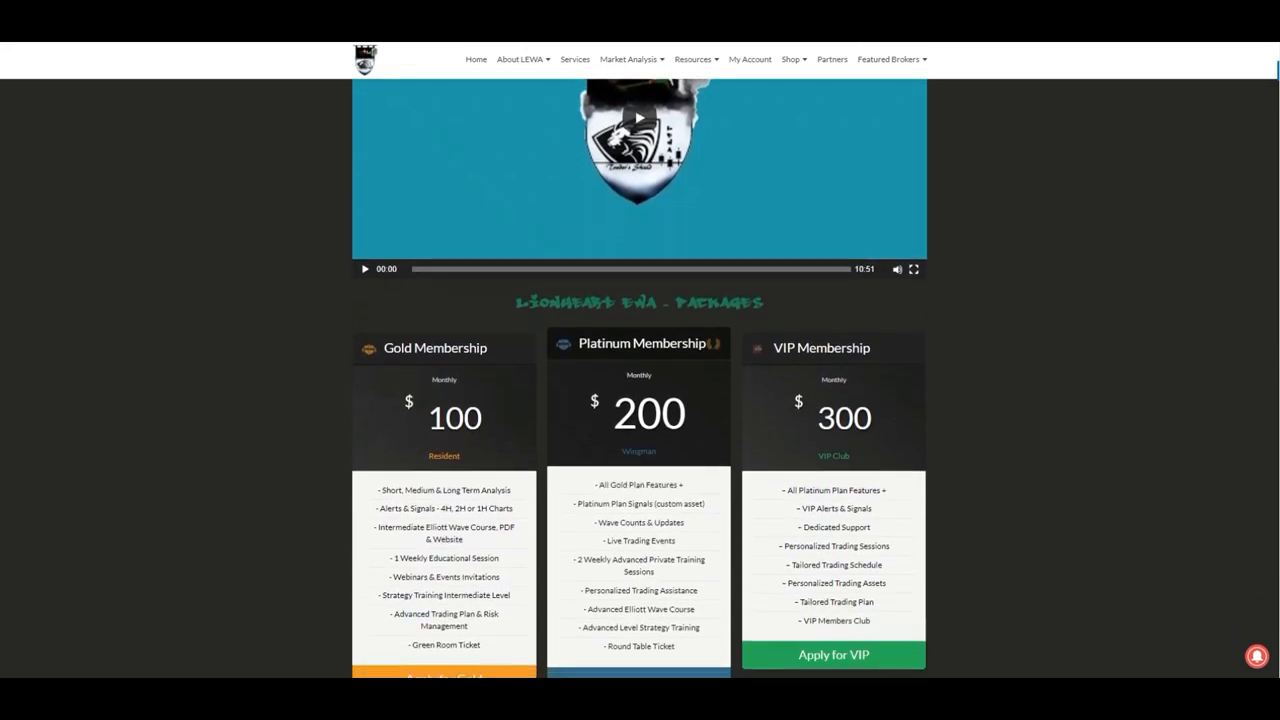
{"action": "scroll", "scroll_direction": "down", "scroll_amount": 3}
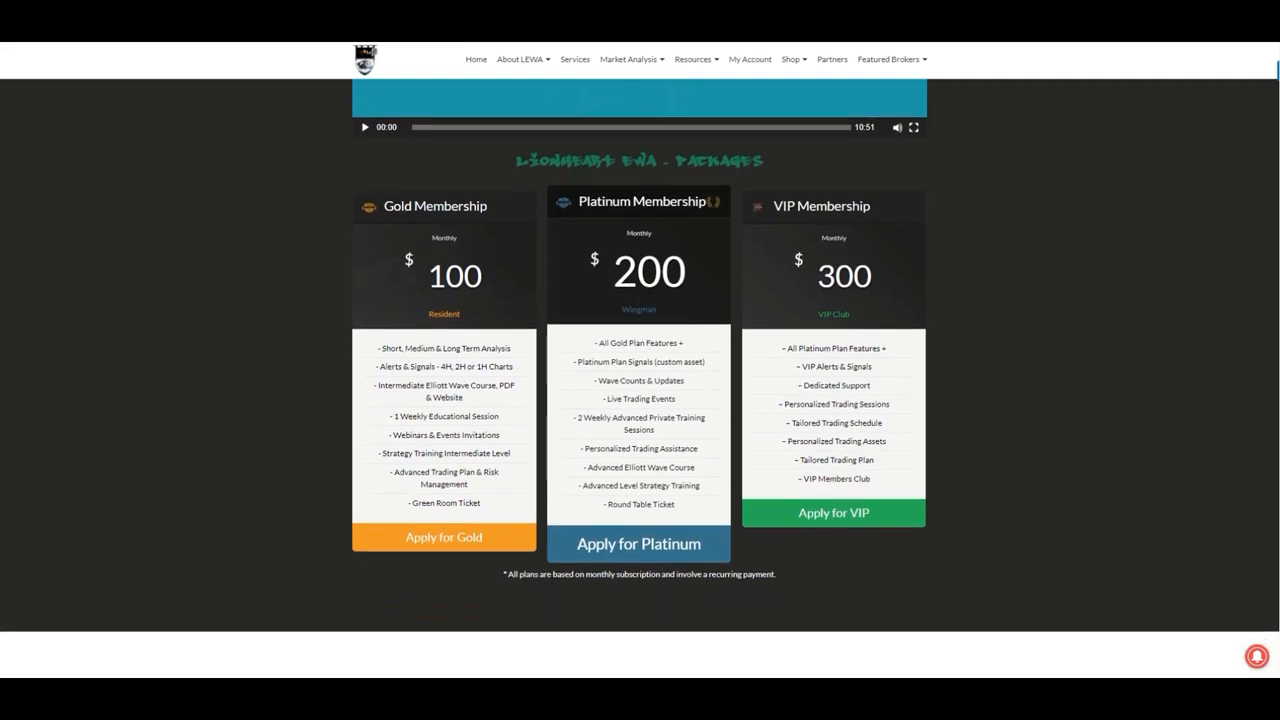
{"action": "scroll", "scroll_direction": "down", "scroll_amount": 3}
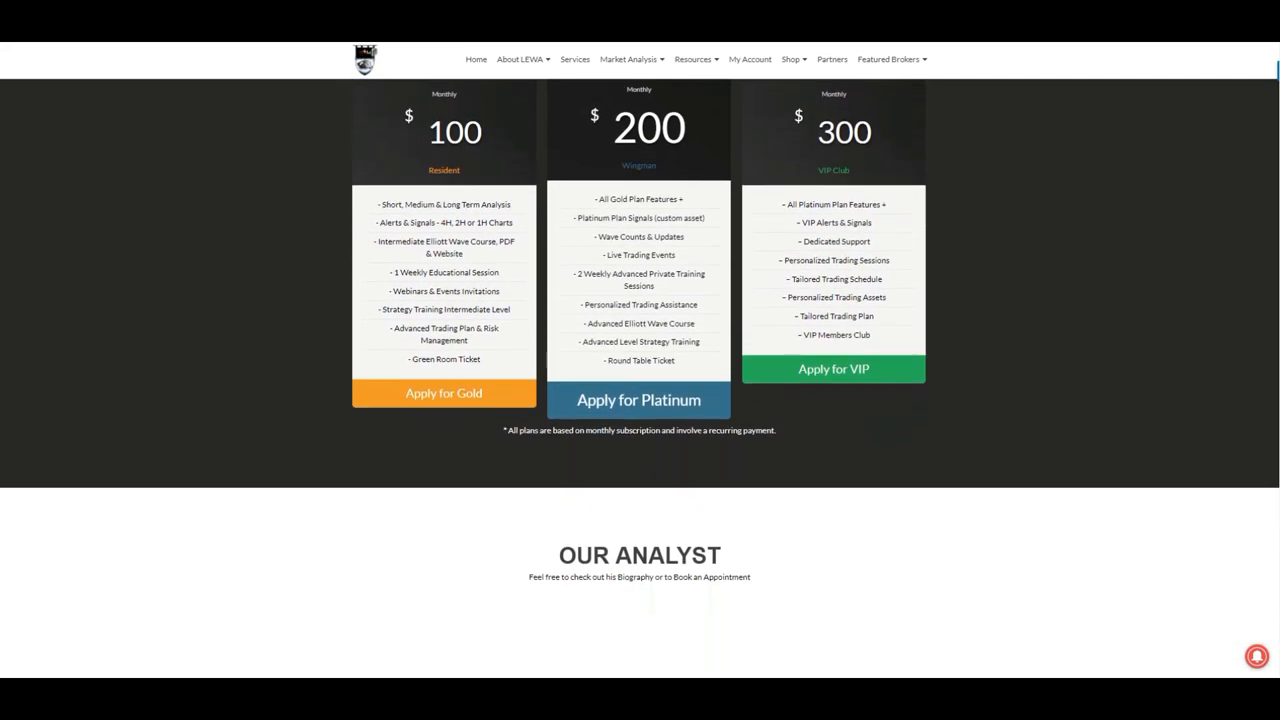
{"action": "scroll", "scroll_direction": "down", "scroll_amount": 3}
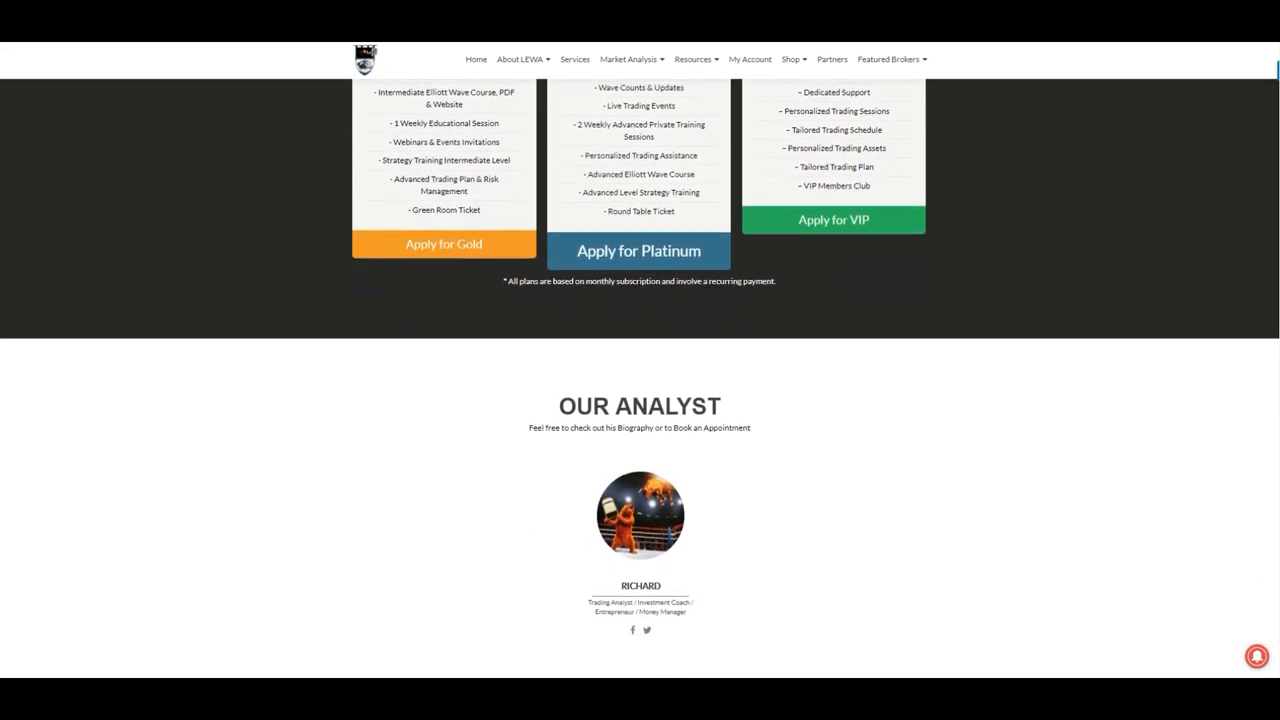
{"action": "scroll", "scroll_direction": "down", "scroll_amount": 3}
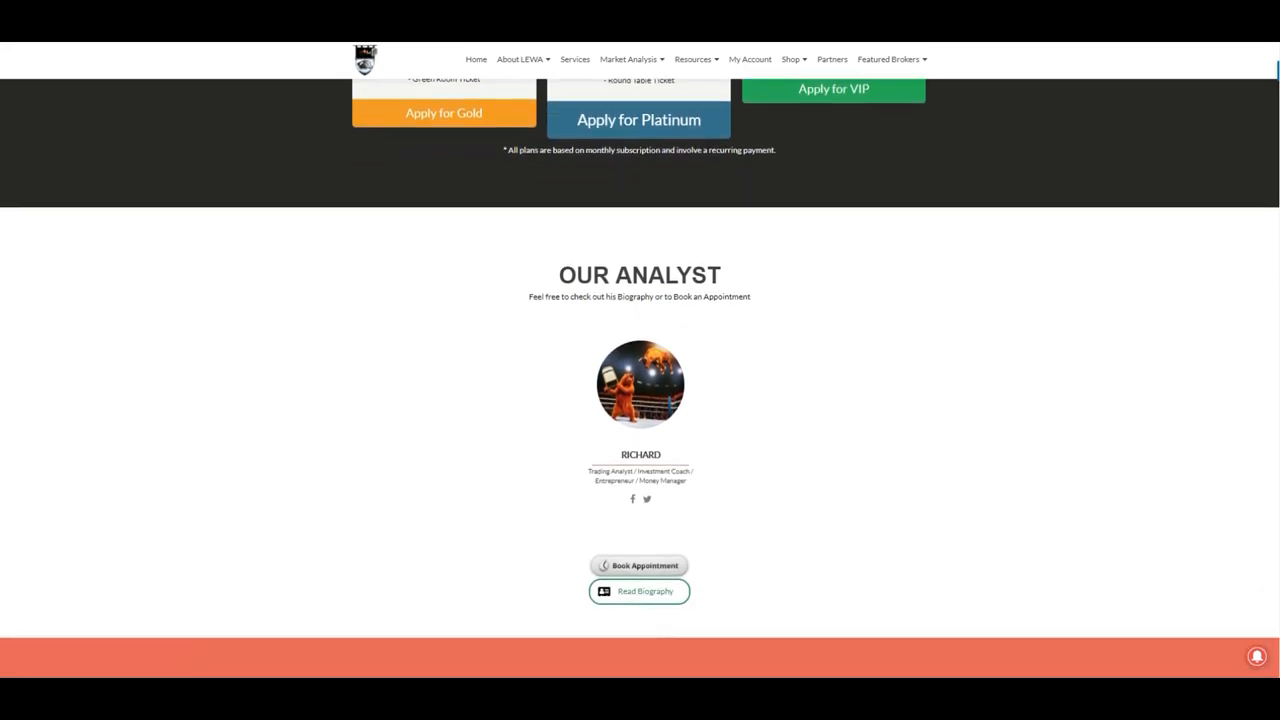
{"action": "scroll", "scroll_direction": "down", "scroll_amount": 3}
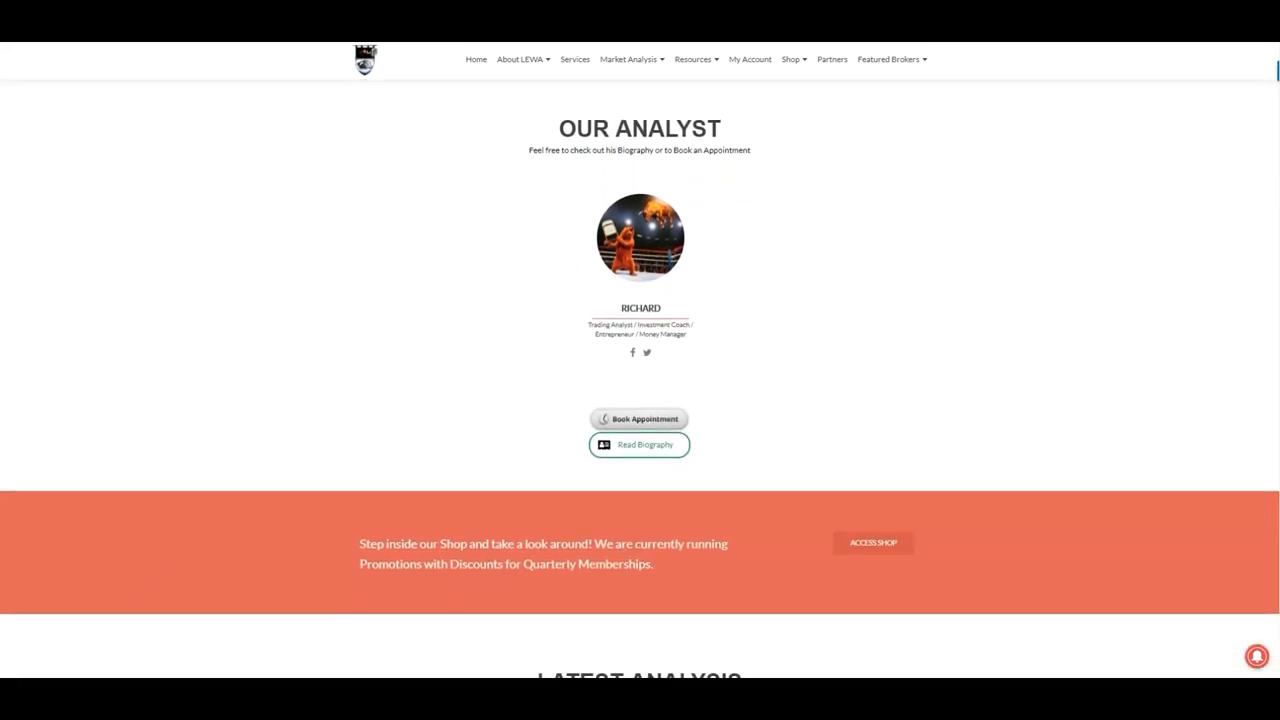
{"action": "scroll", "scroll_direction": "down", "scroll_amount": 3}
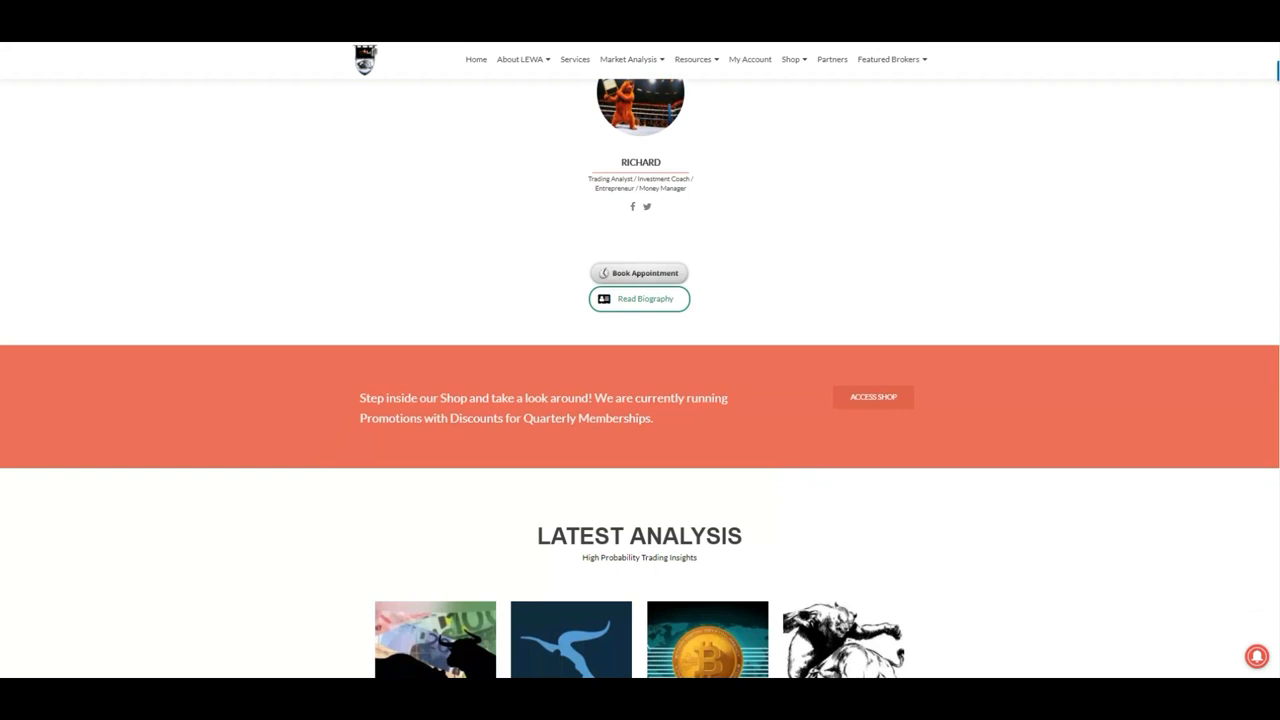
{"action": "scroll", "scroll_direction": "down", "scroll_amount": 3}
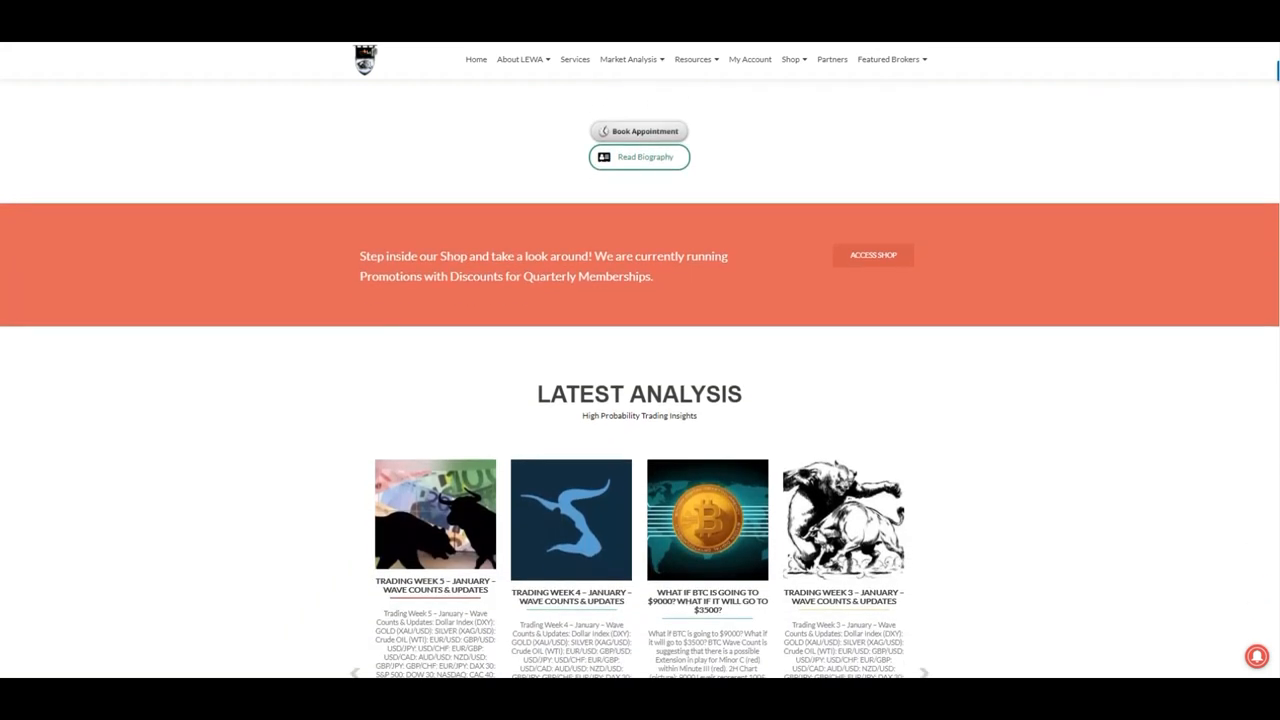
{"action": "scroll", "scroll_direction": "down", "scroll_amount": 3}
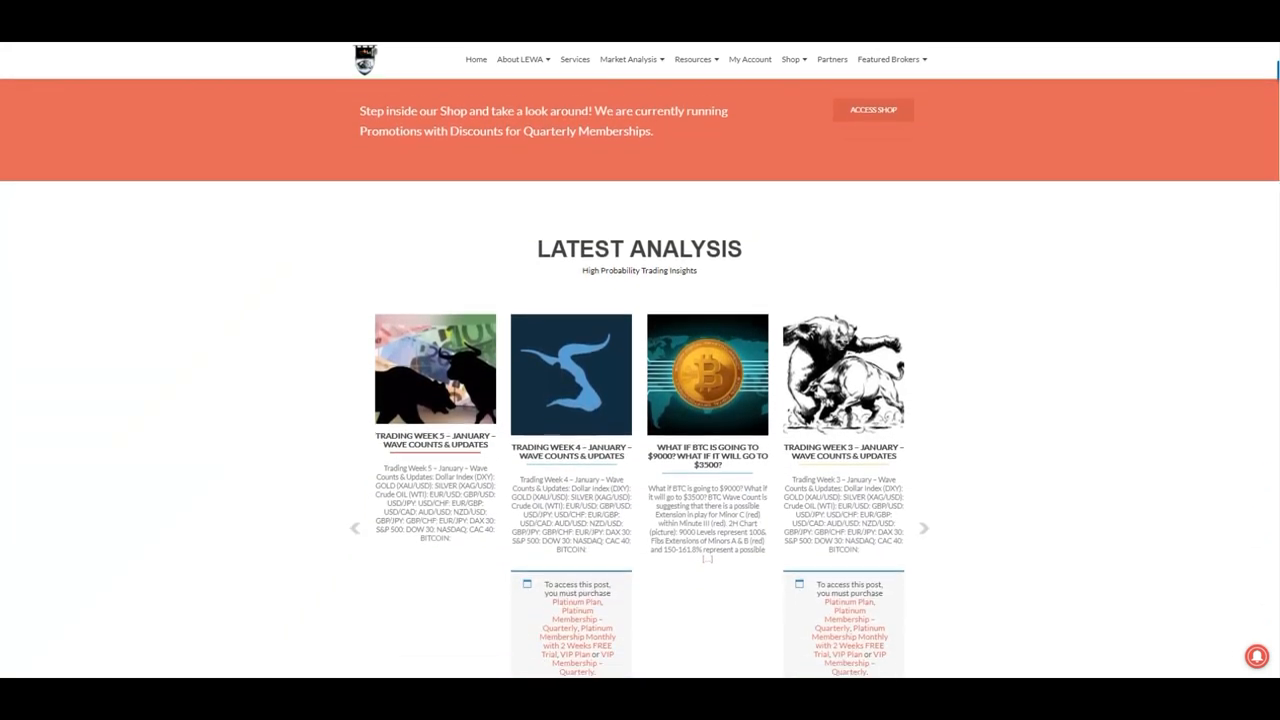
{"action": "scroll", "scroll_direction": "down", "scroll_amount": 3}
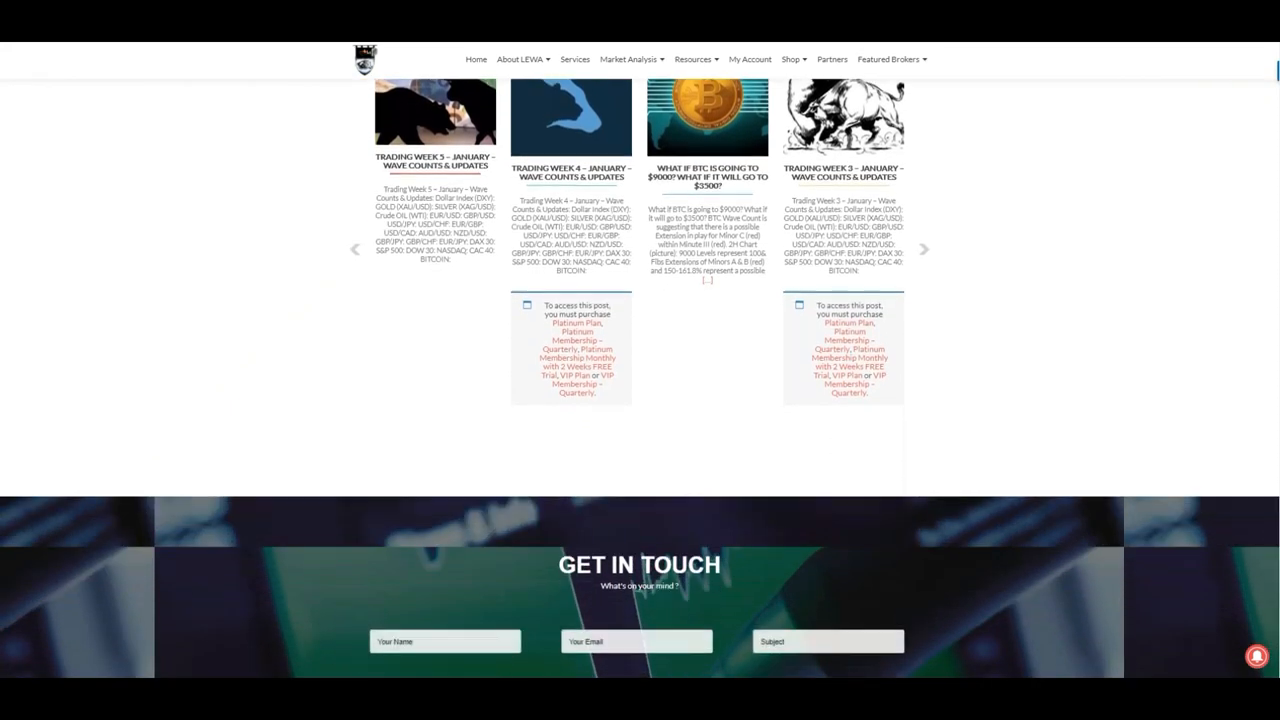
{"action": "scroll", "scroll_direction": "down", "scroll_amount": 3}
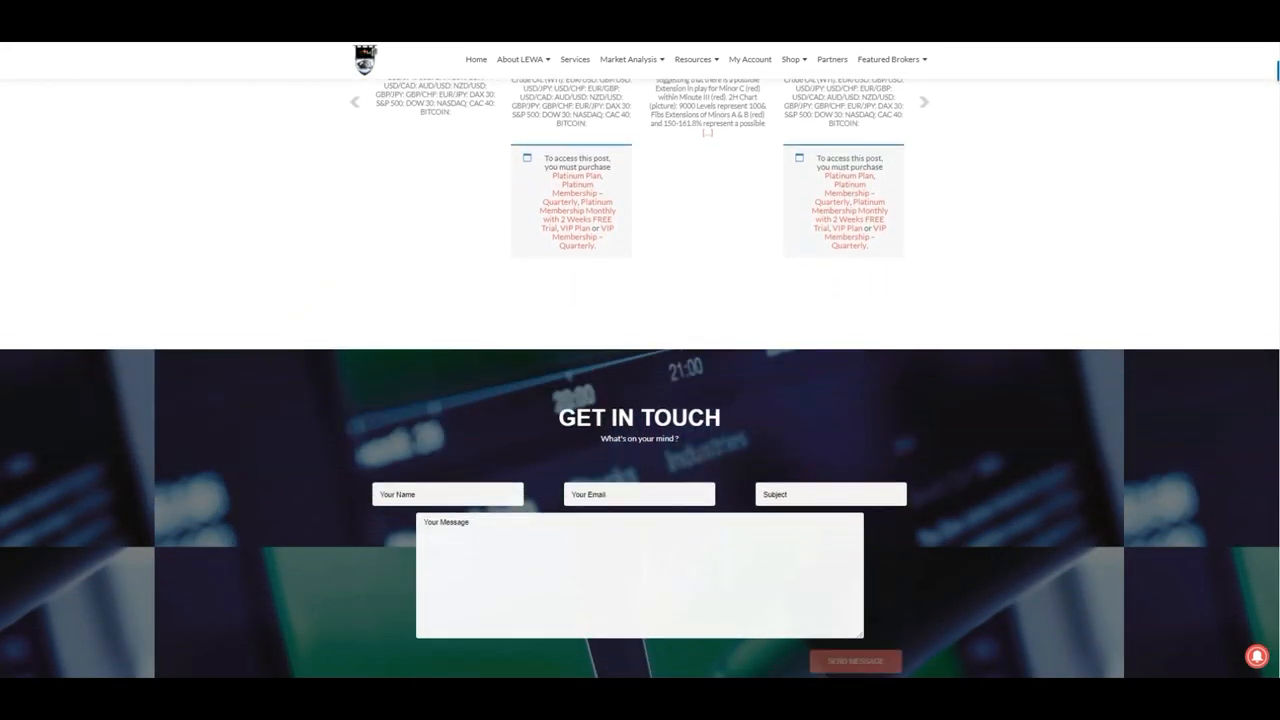
{"action": "scroll", "scroll_direction": "down", "scroll_amount": 3}
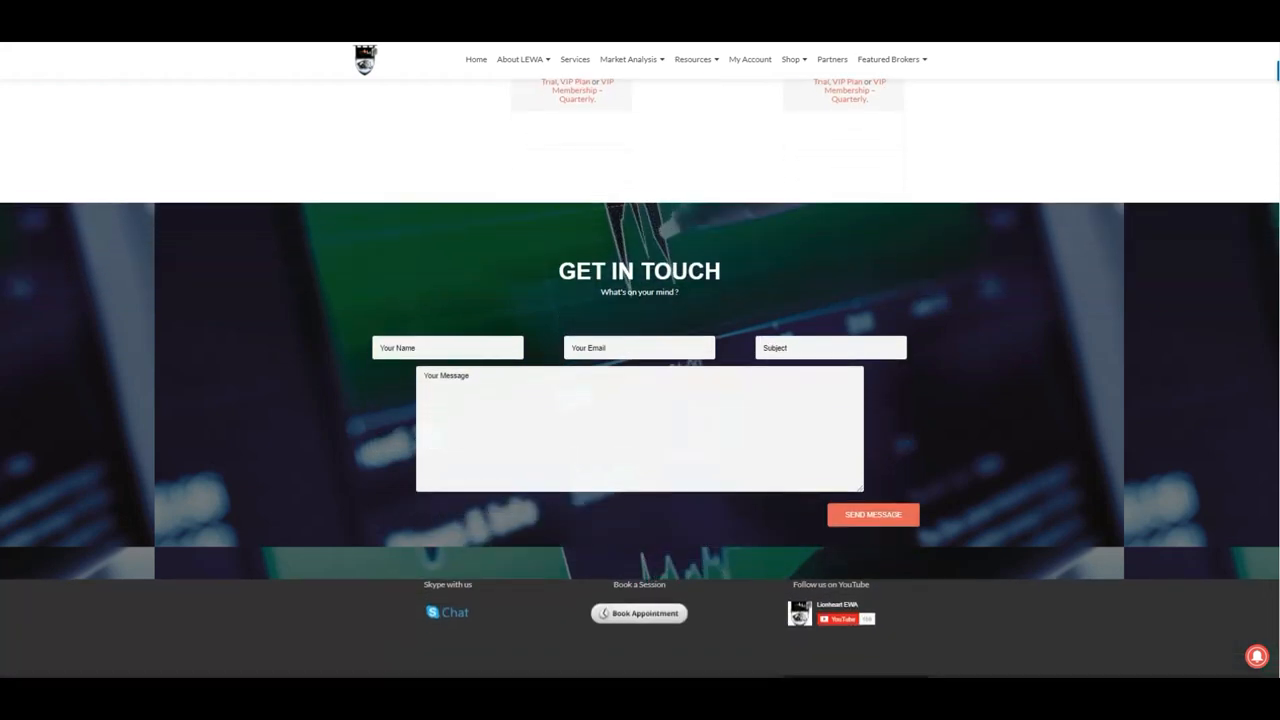
{"action": "scroll", "scroll_direction": "down", "scroll_amount": 3}
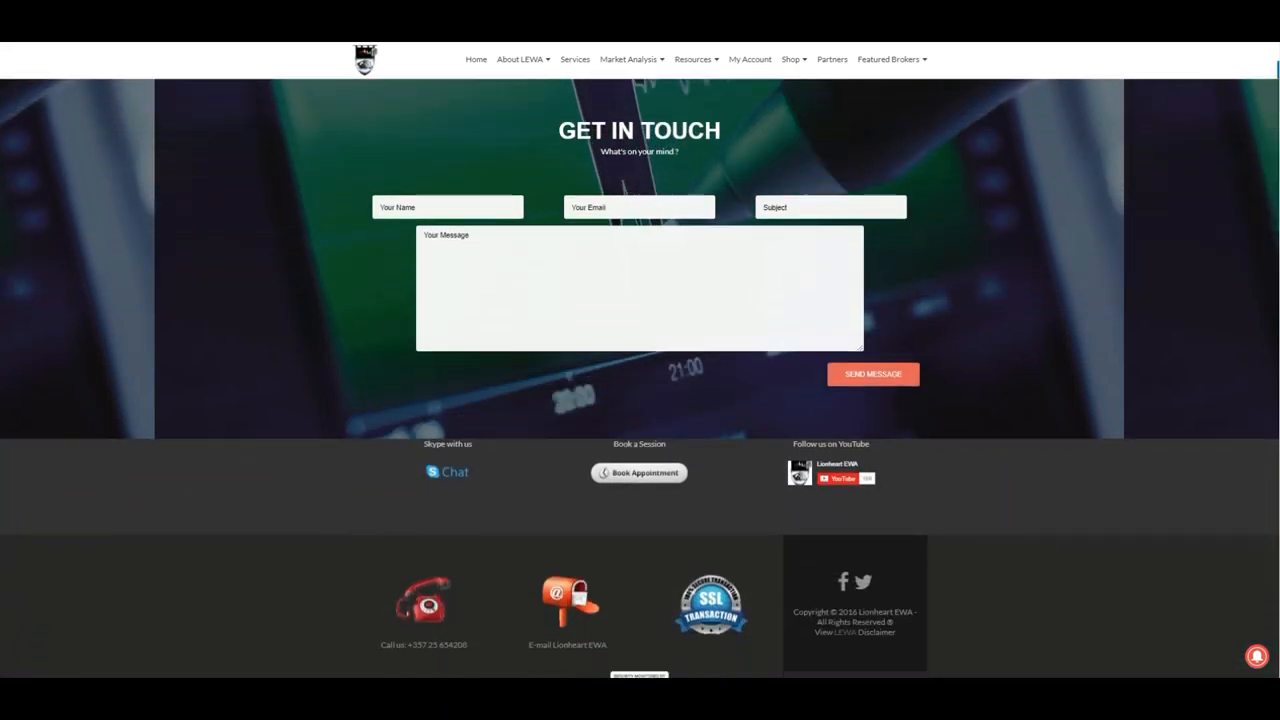
{"action": "scroll", "scroll_direction": "down", "scroll_amount": 3}
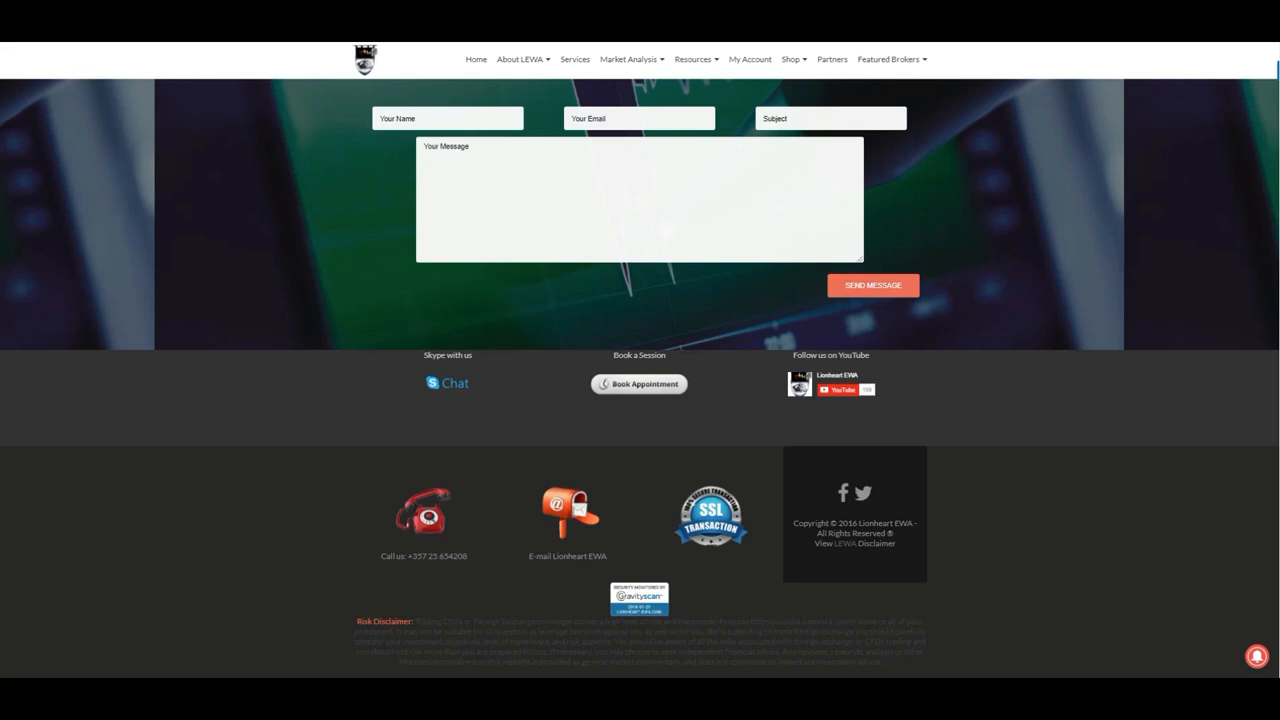